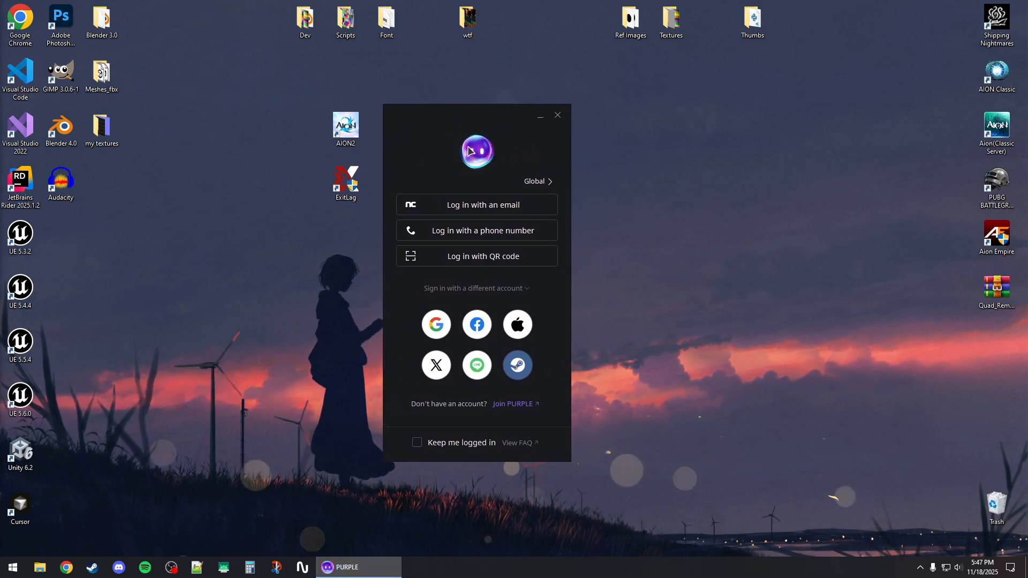
{"action": "mouse_move", "coordinate": [507, 151]}
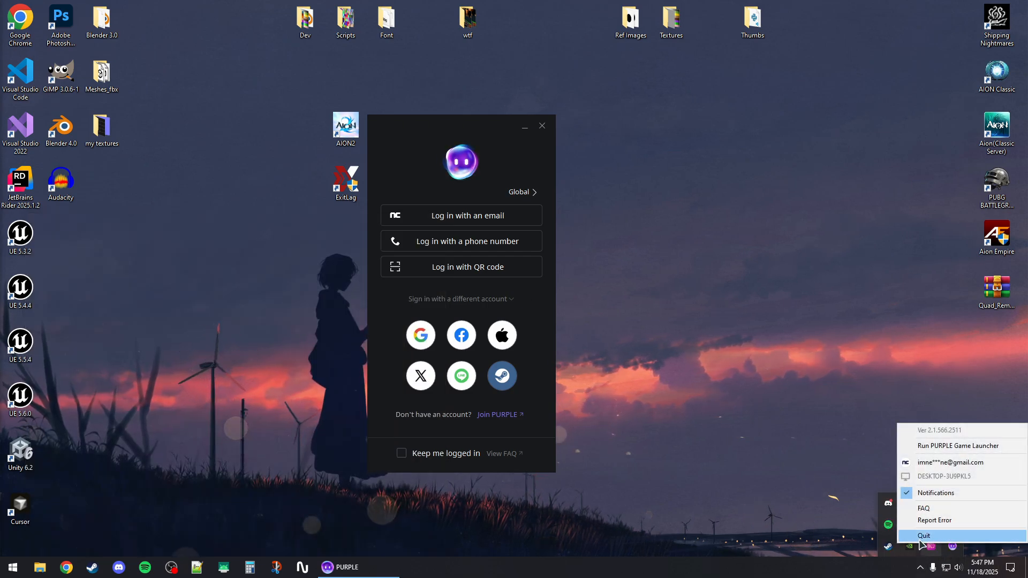
Step: Quit PURPLE entirely from the system tray so only the desktop remains
{"action": "left_click", "coordinate": [924, 535]}
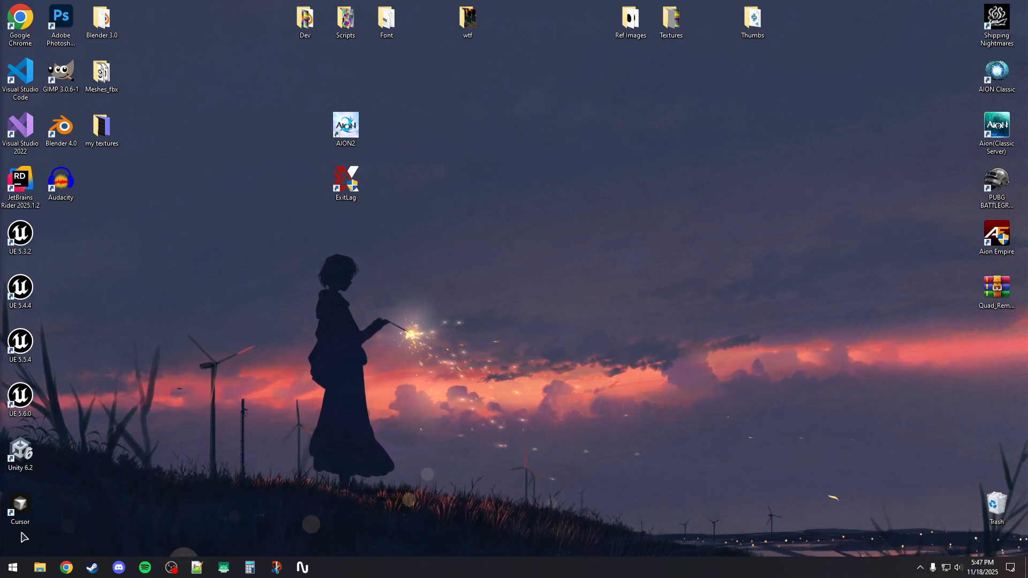
Step: Run PURPLE as administrator from Start search and sign in with 'Keep me logged in' ticked
{"action": "type", "text": "purple"}
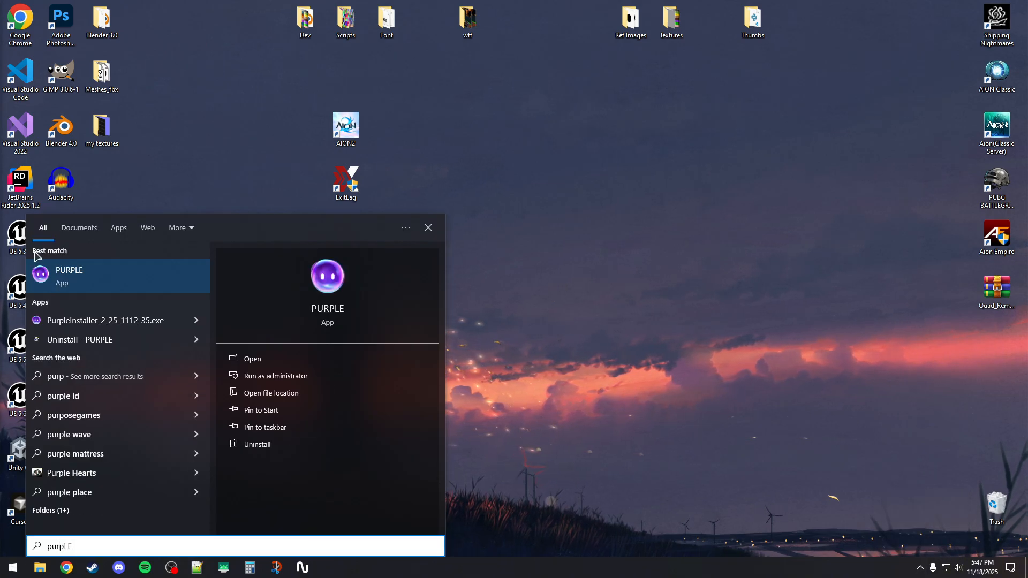
{"action": "left_click", "coordinate": [429, 227]}
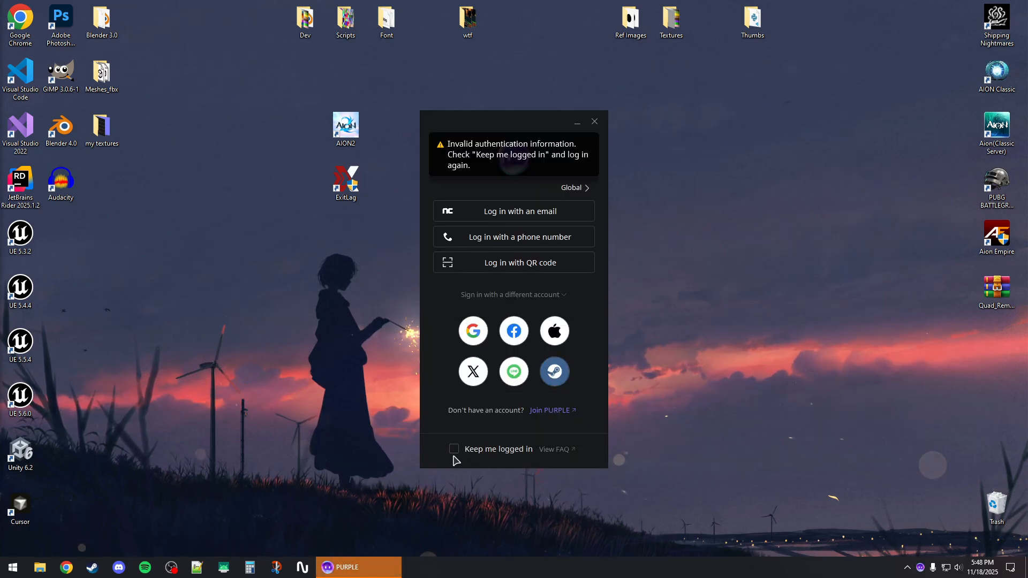
{"action": "left_click", "coordinate": [454, 449]}
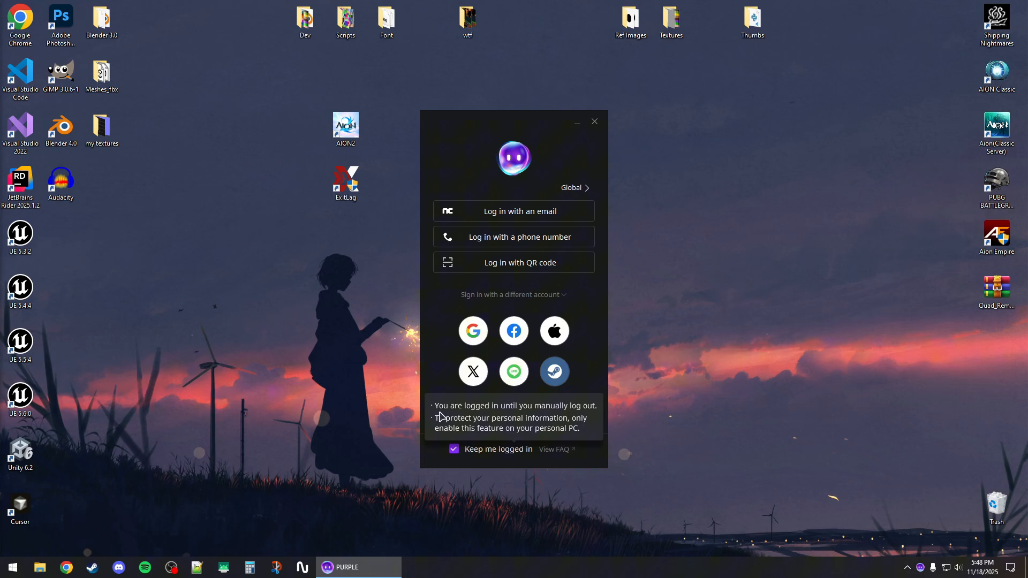
{"action": "left_click", "coordinate": [513, 211]}
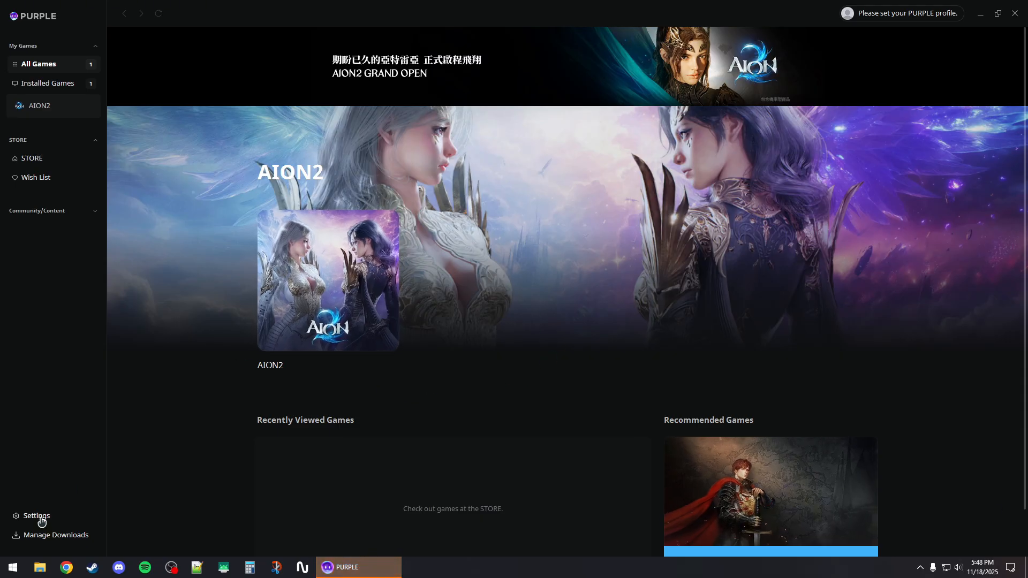
Step: Switch off 'Enable Overlay while in-game' in PURPLE Settings
{"action": "left_click", "coordinate": [35, 515]}
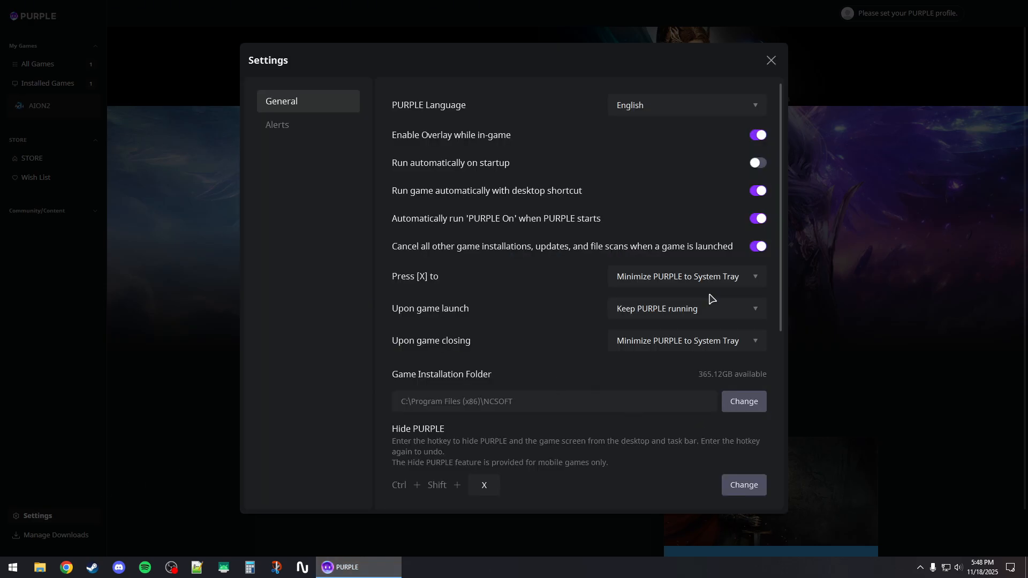
{"action": "left_click", "coordinate": [756, 135]}
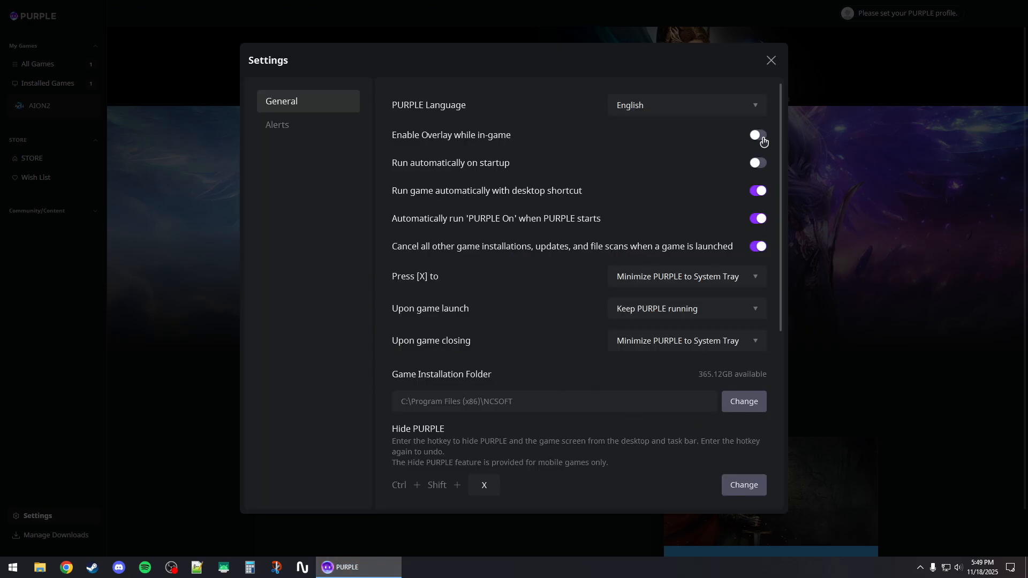
{"action": "left_click", "coordinate": [770, 60]}
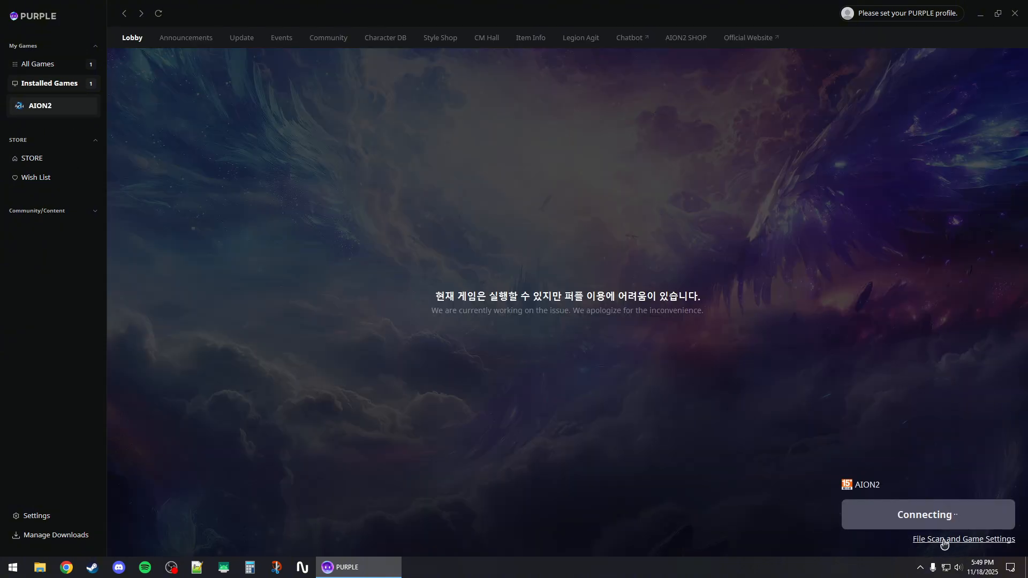
Step: Run 'File Scan and Game Settings' on AION2 until the lobby offers Start Game
{"action": "left_click", "coordinate": [964, 539]}
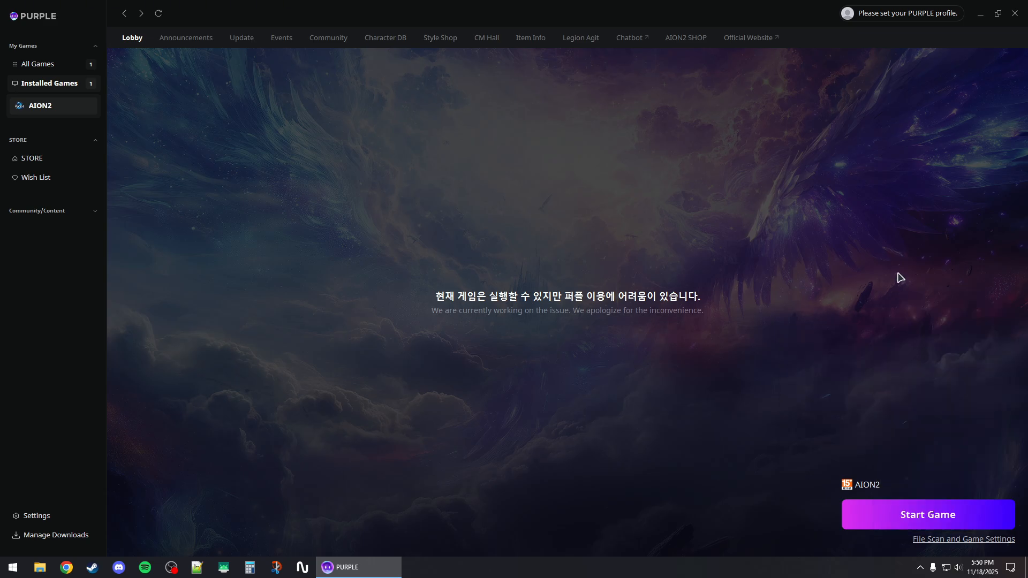
{"action": "mouse_move", "coordinate": [926, 514]}
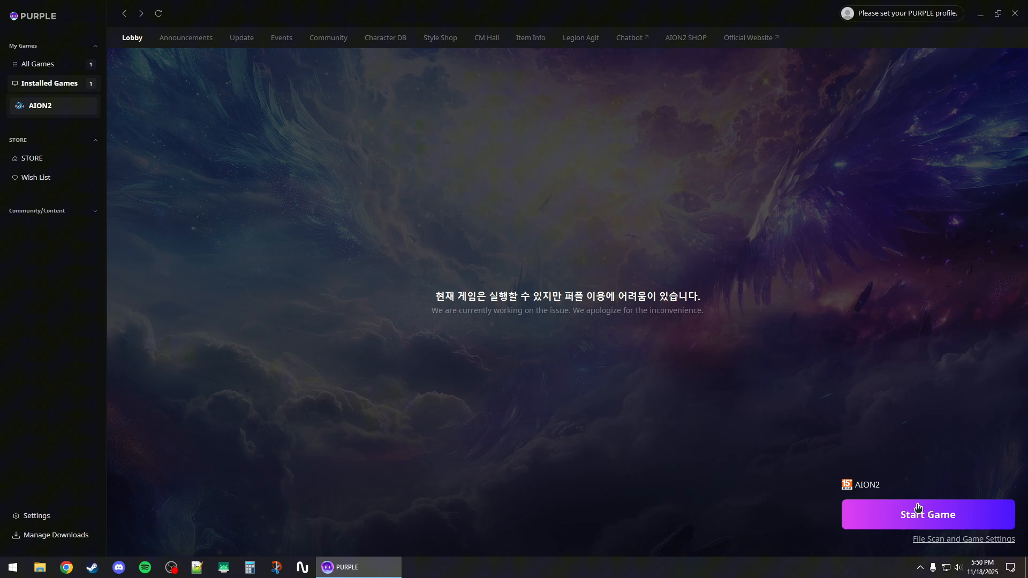
Step: Start AION2 from its lobby page so the button reads Running Game
{"action": "left_click", "coordinate": [926, 514]}
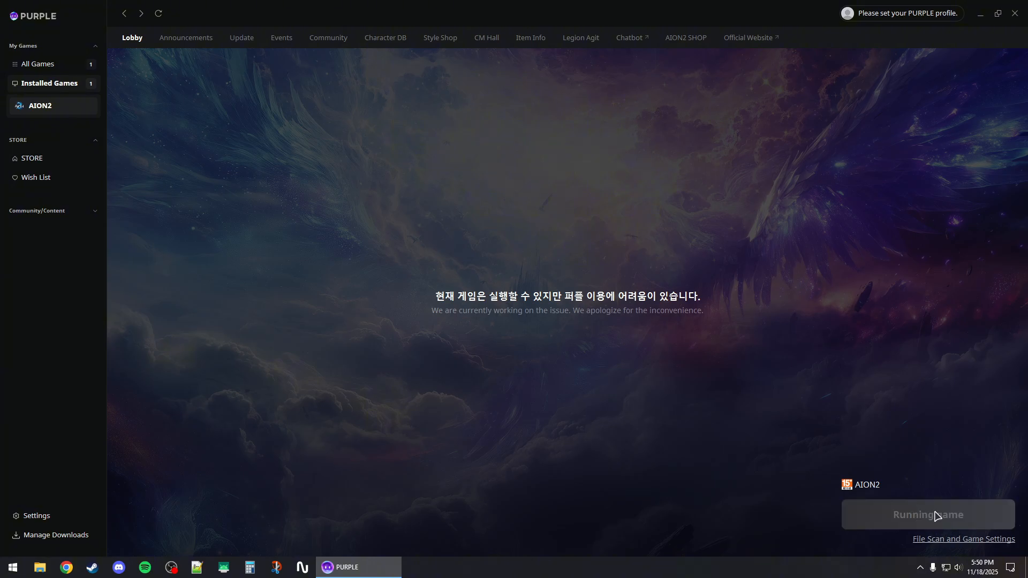